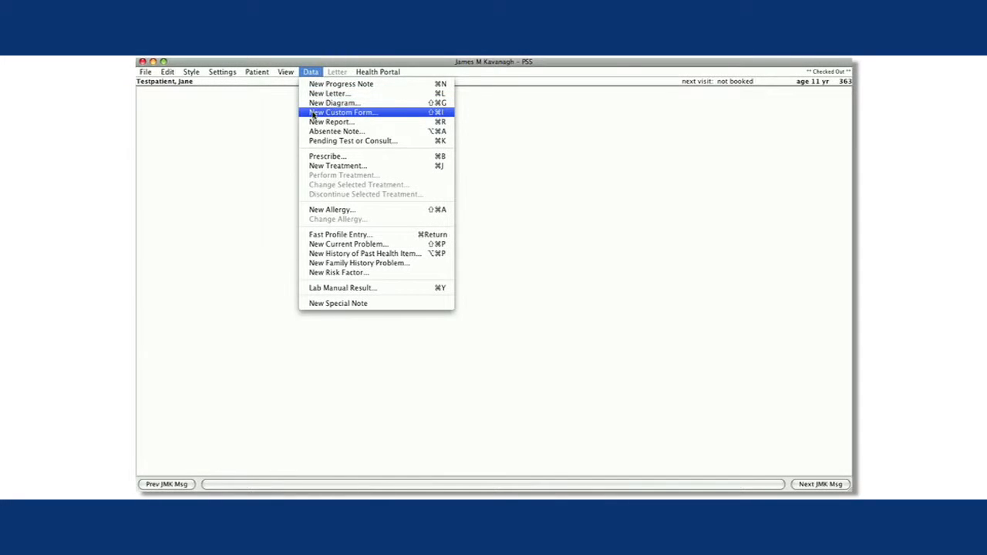
- Filter the custom form list to encounter forms and preview Encounter - Otalgia (Child)
click(342, 112)
text(encounter)
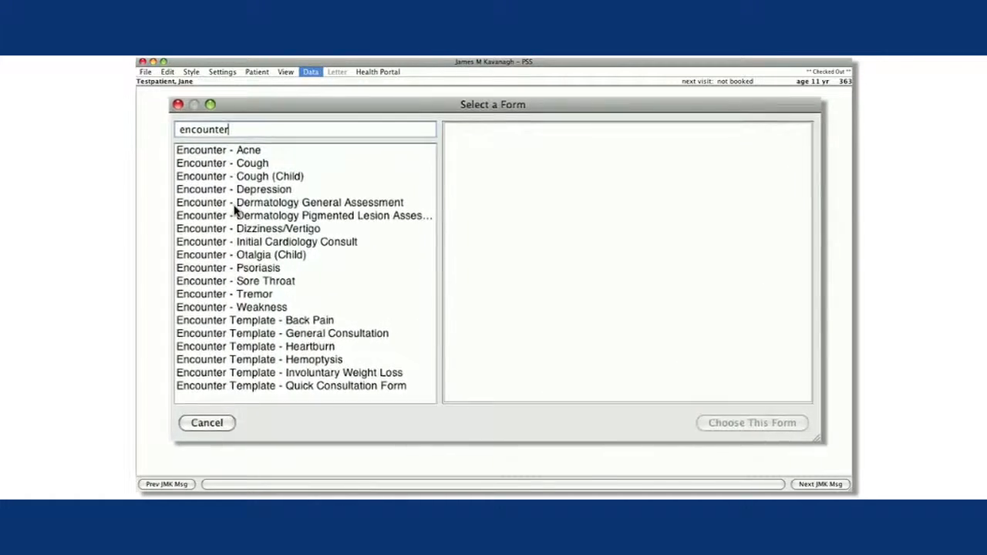
click(241, 255)
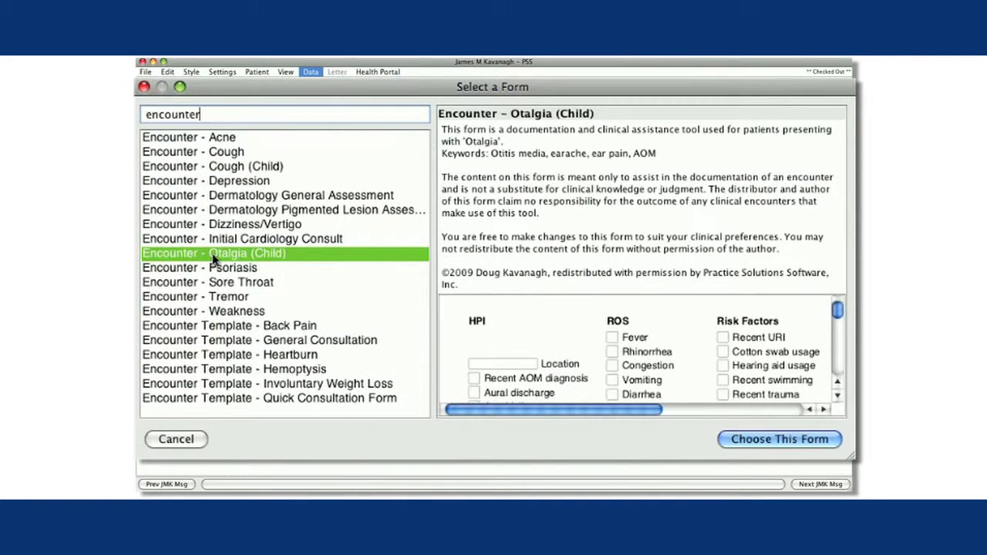
- Chart the Otalgia (Child) form with 'Ear pain x' HPI, then add Initial Cardiology Consult
click(778, 439)
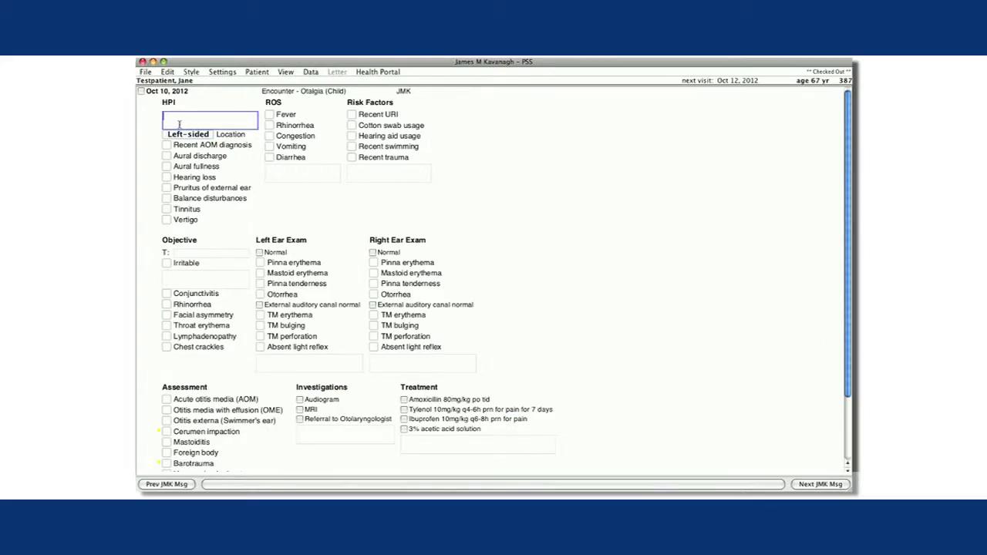
text(Ear pain x)
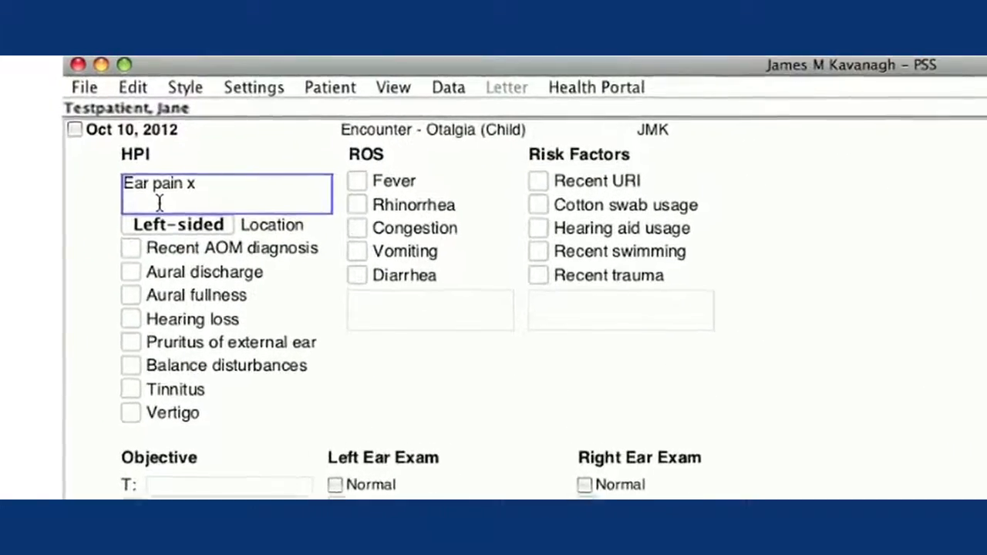
click(129, 247)
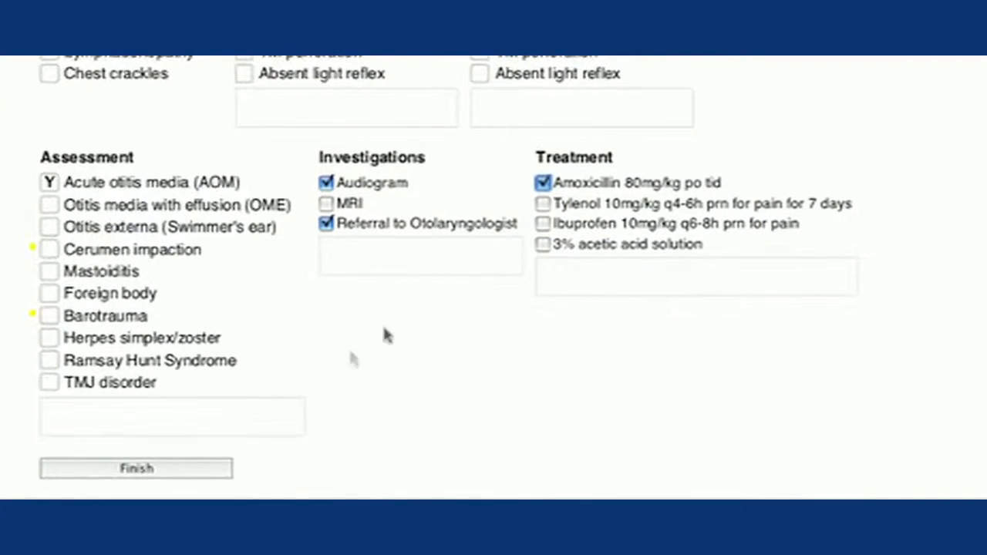
click(136, 468)
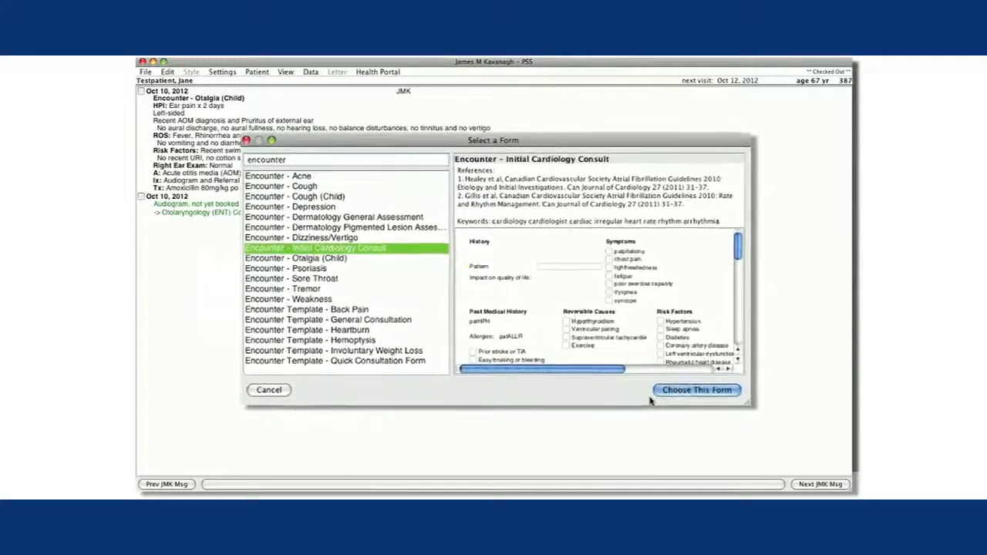
click(694, 390)
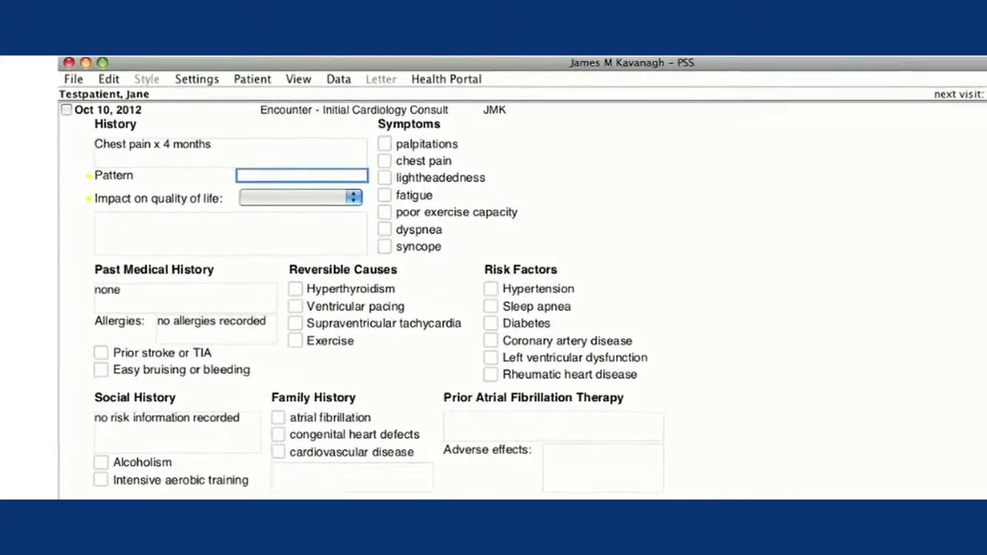
- Record 'Persistent' pattern and palpitations on the cardiology consult and finish it as a note
text(Persistent)
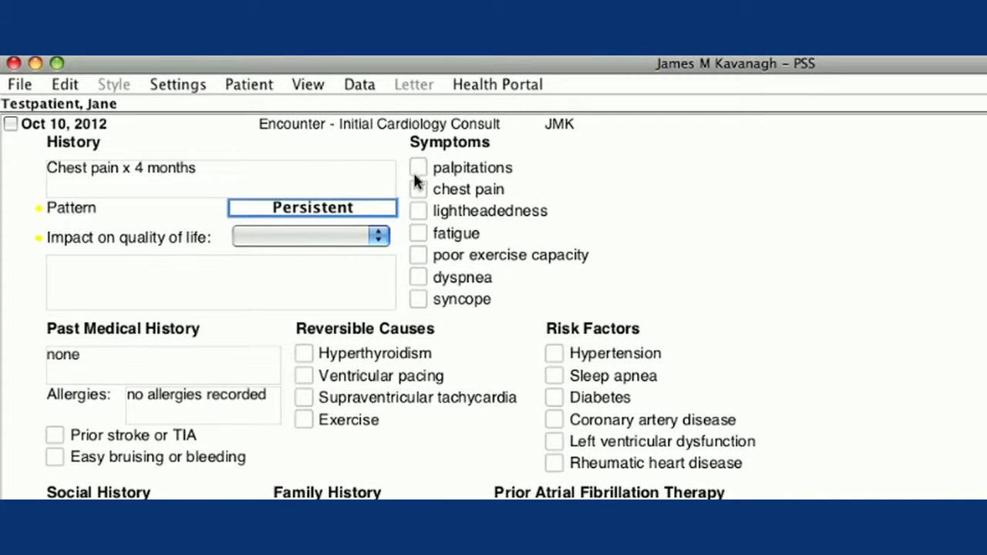
click(418, 255)
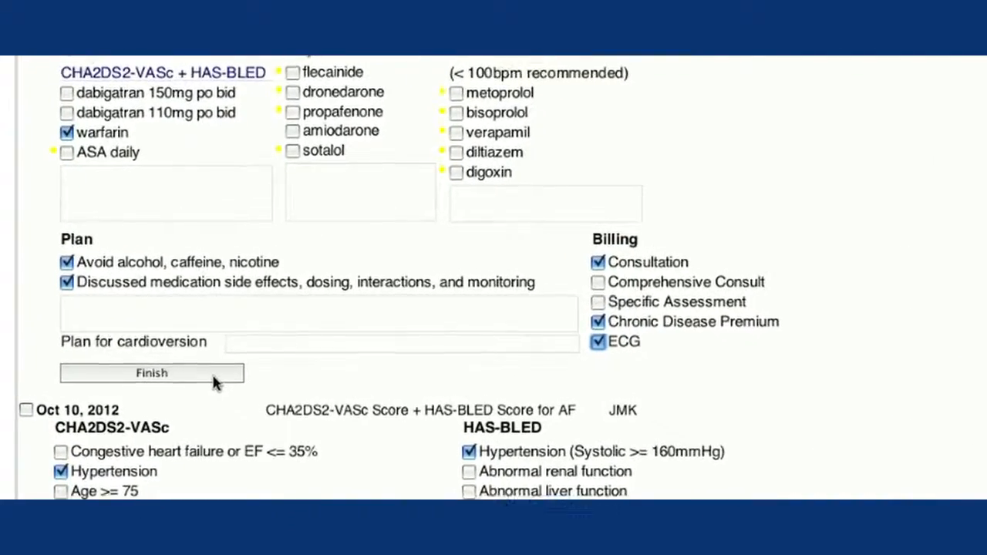
click(152, 372)
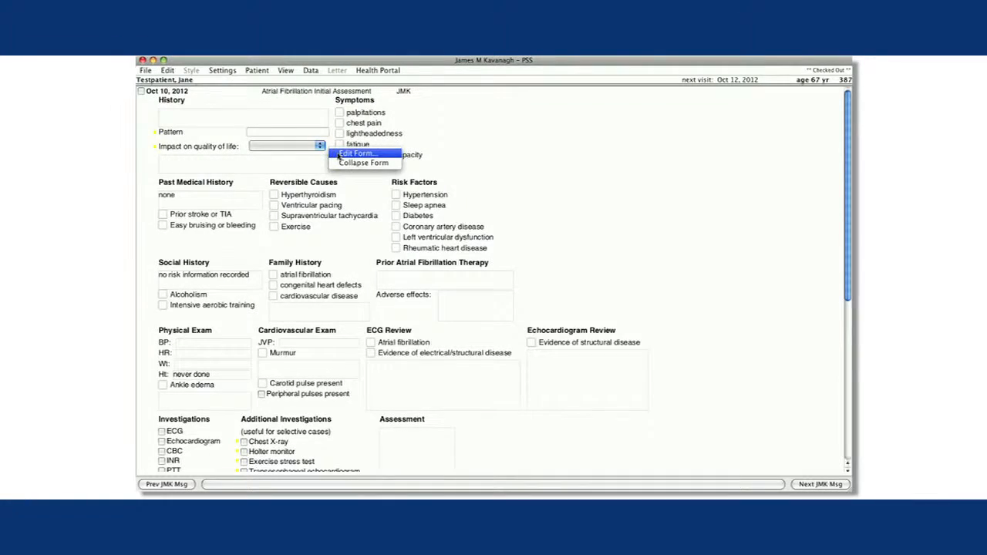
- Edit the Atrial Fibrillation Initial Assessment form so syncope is a Proposition [Y/N] item
click(358, 153)
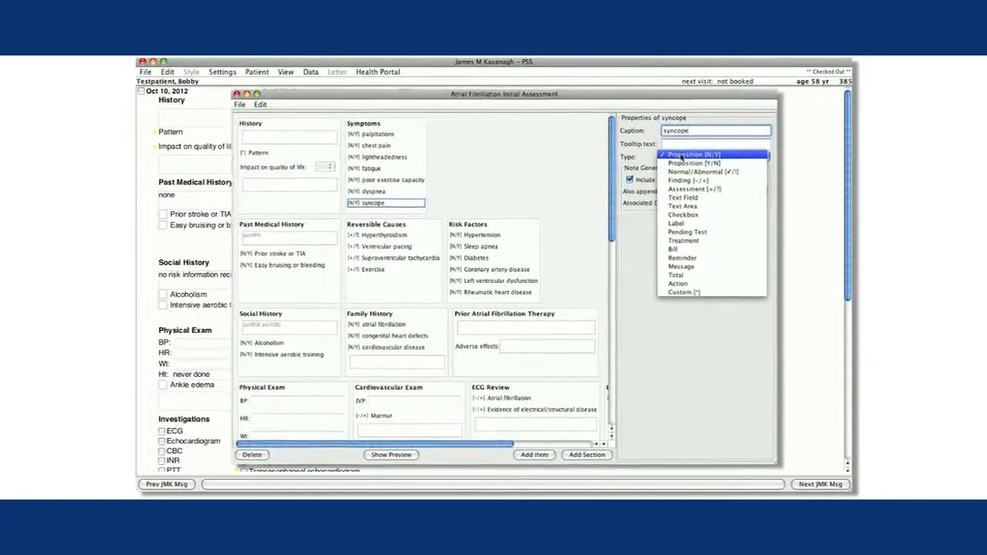
click(694, 154)
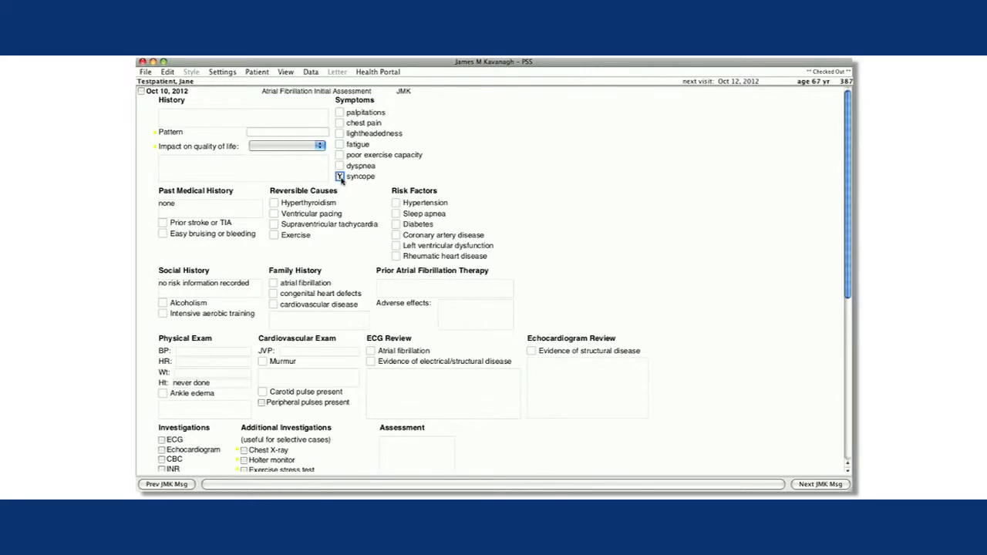
- Finish the Atrial Fibrillation Initial Assessment from the bottom of the form, producing its progress note
scroll(down, 3)
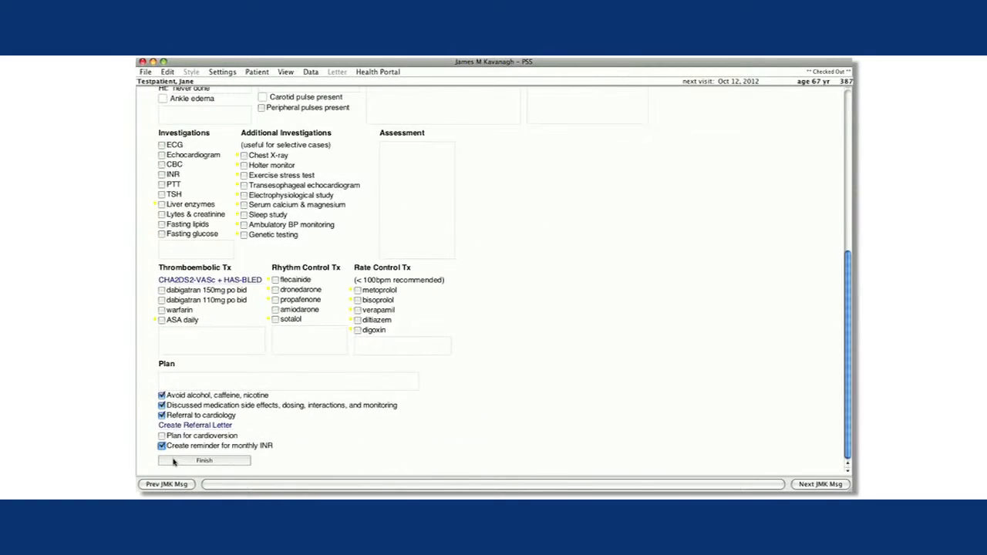
click(203, 460)
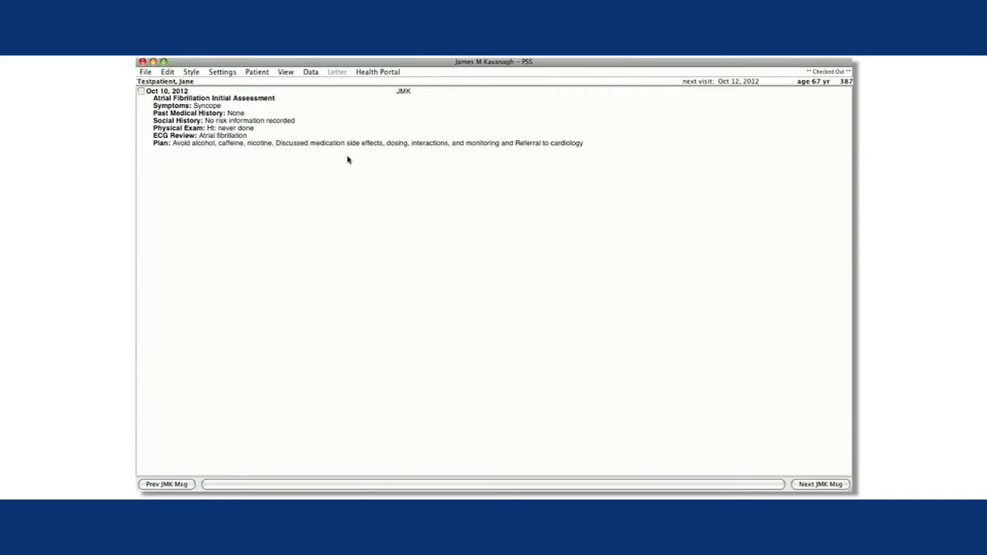